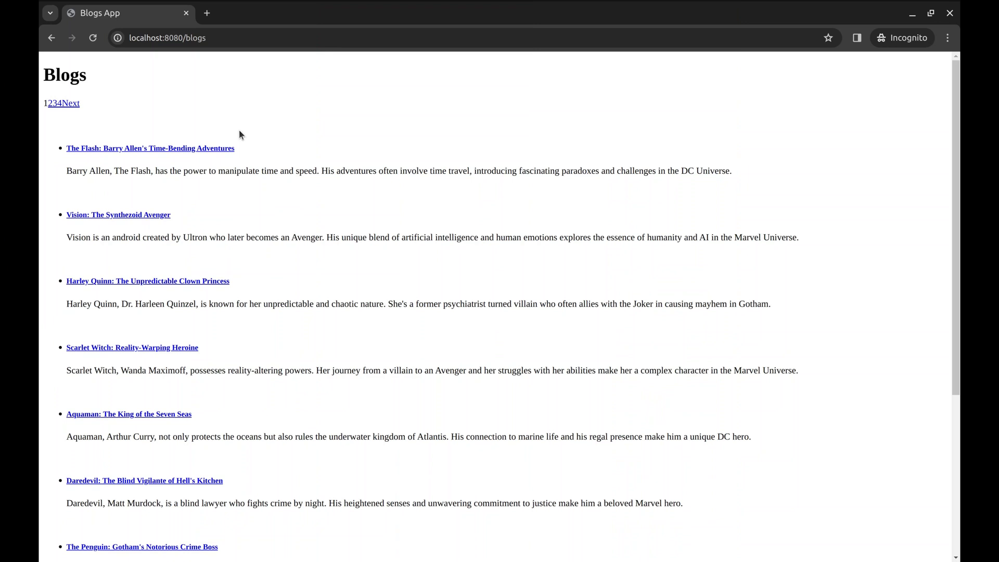
{"action": "mouse_move", "coordinate": [247, 153]}
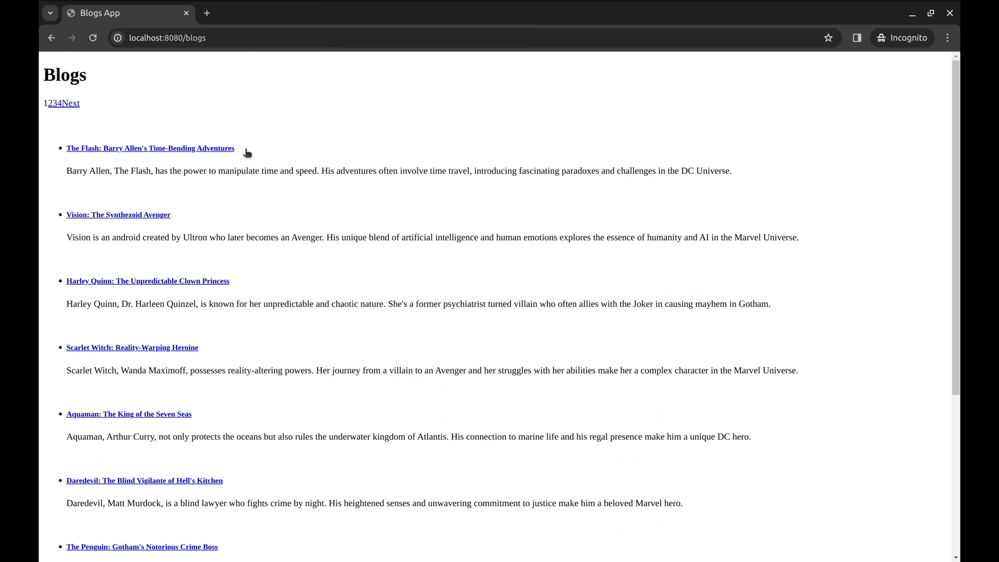
- Page through the Blogs listing to pages 2 and 3, then back to page 1
{"action": "left_click", "coordinate": [50, 102]}
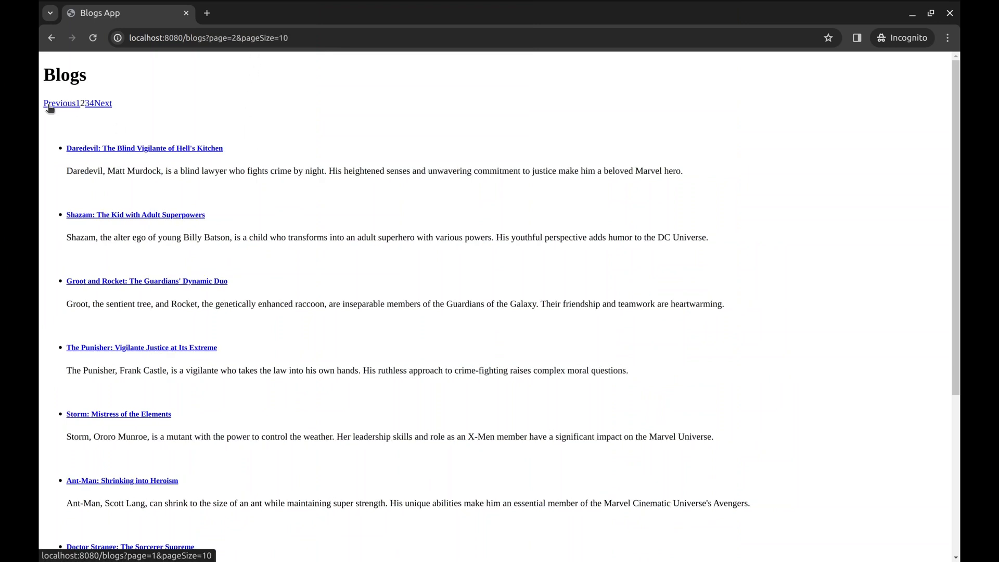
{"action": "left_click", "coordinate": [104, 103]}
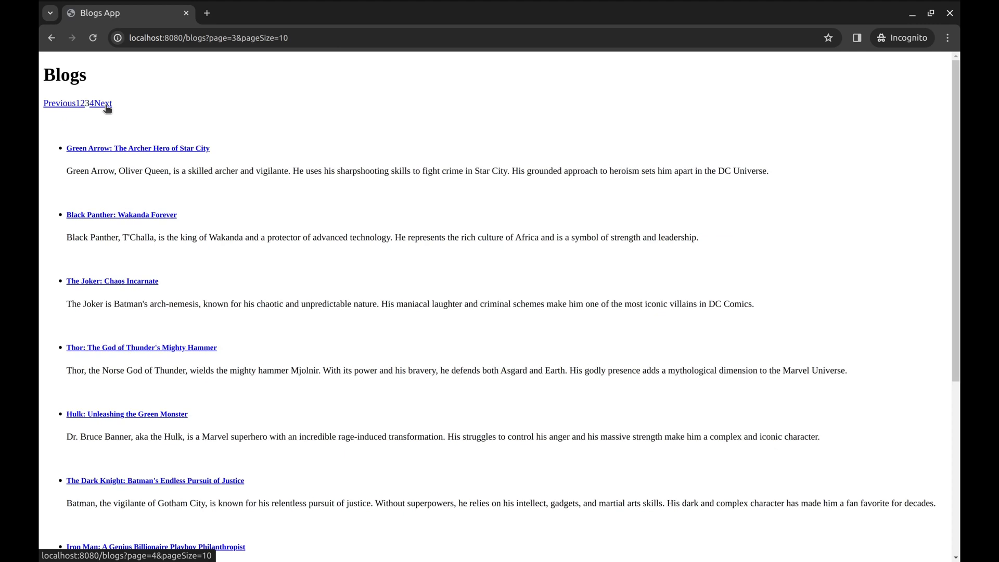
{"action": "left_click", "coordinate": [45, 103]}
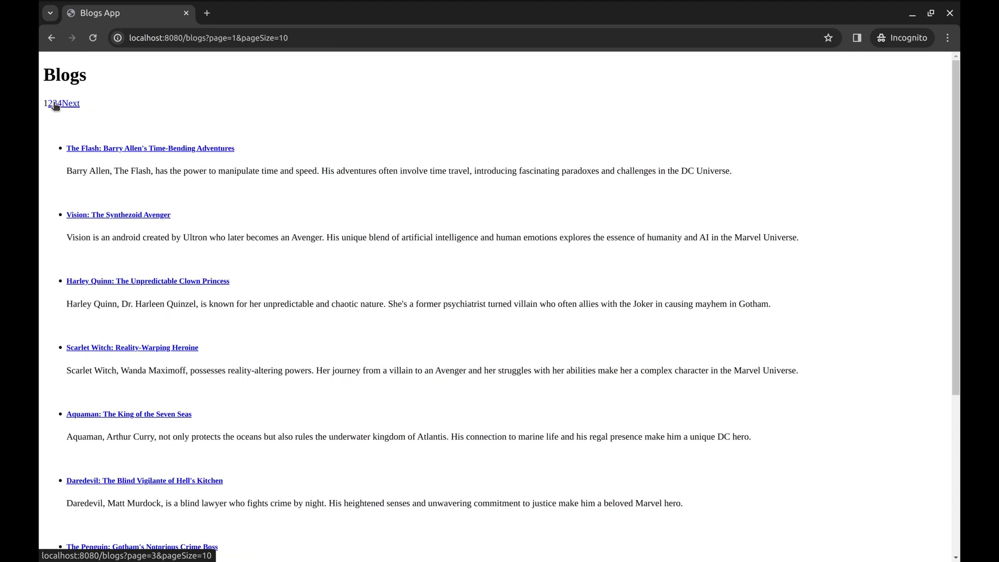
{"action": "left_click", "coordinate": [150, 148]}
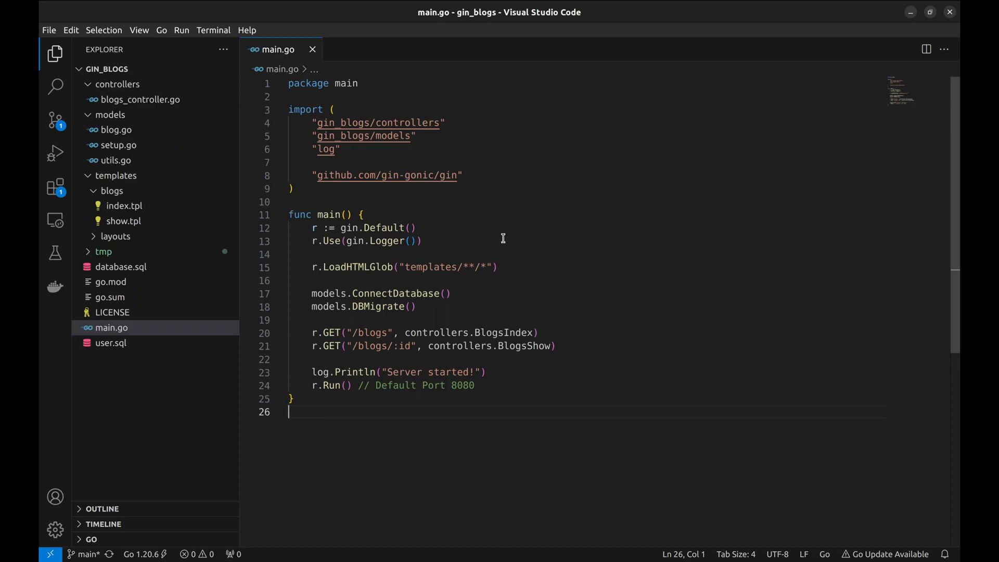
- In setup.go, comment out the hardcoded gin_blogs DSN and begin os.Getenv( inside mysql.Open
{"action": "left_click", "coordinate": [118, 145]}
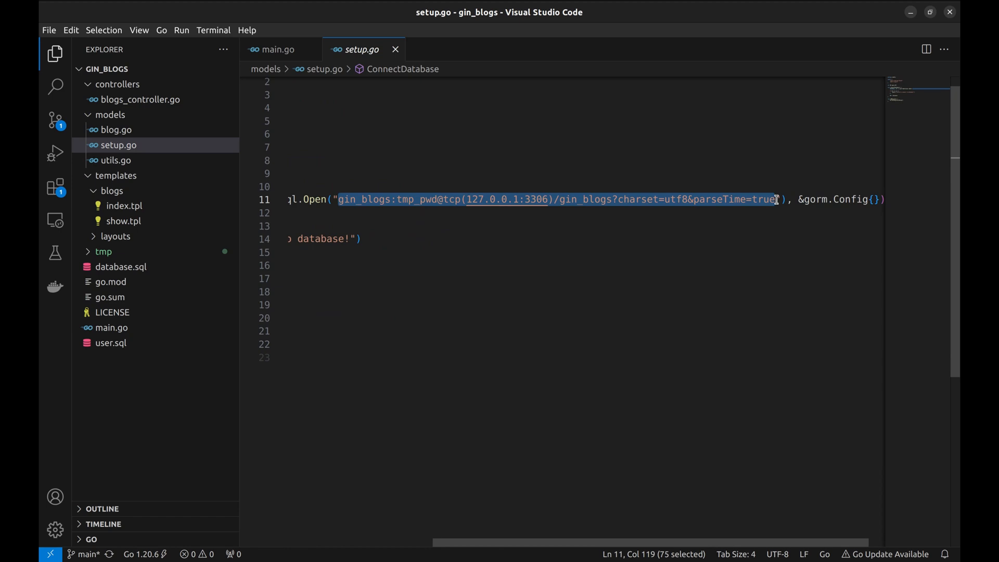
{"action": "mouse_move", "coordinate": [527, 291]}
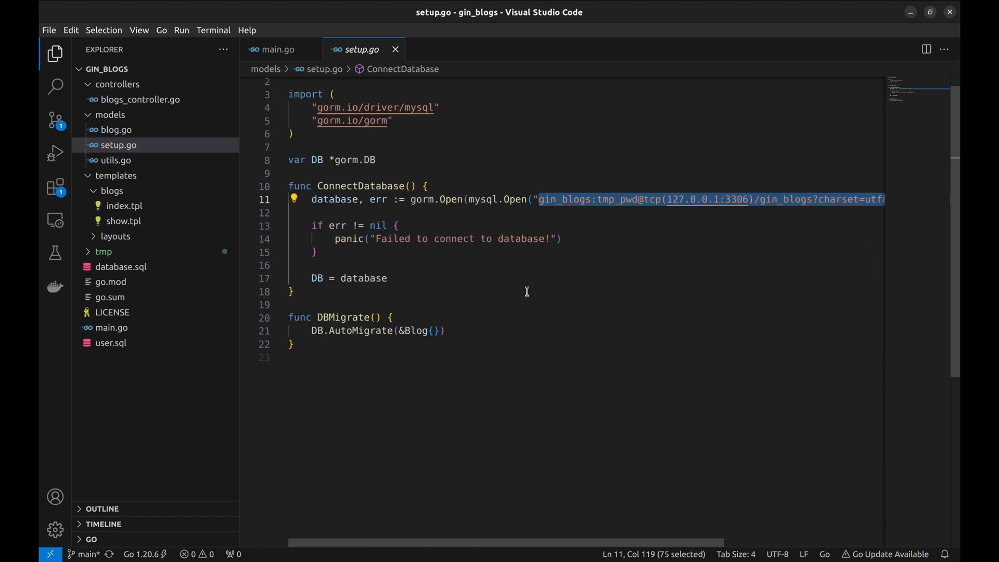
{"action": "left_click", "coordinate": [291, 292]}
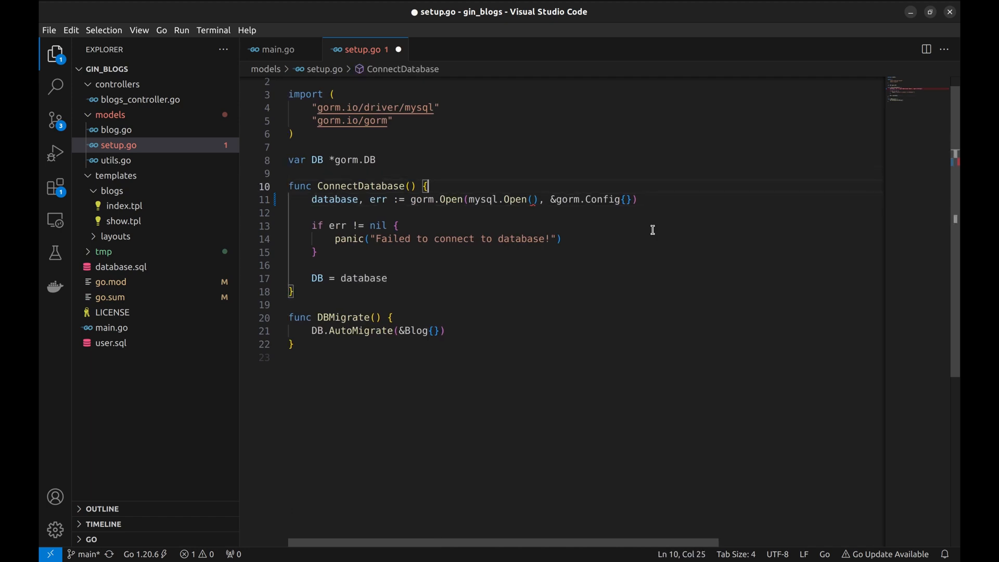
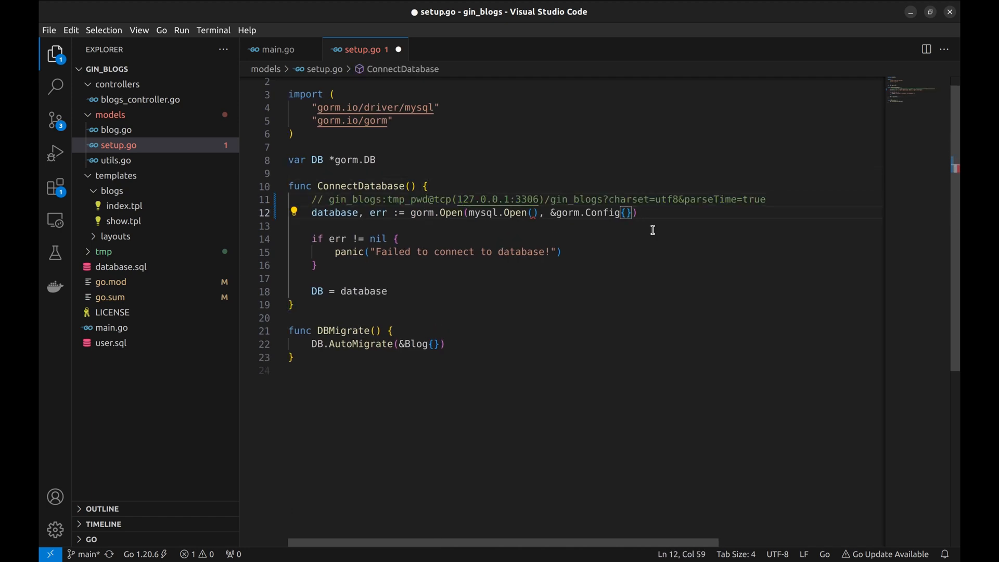
{"action": "type", "text": "os"}
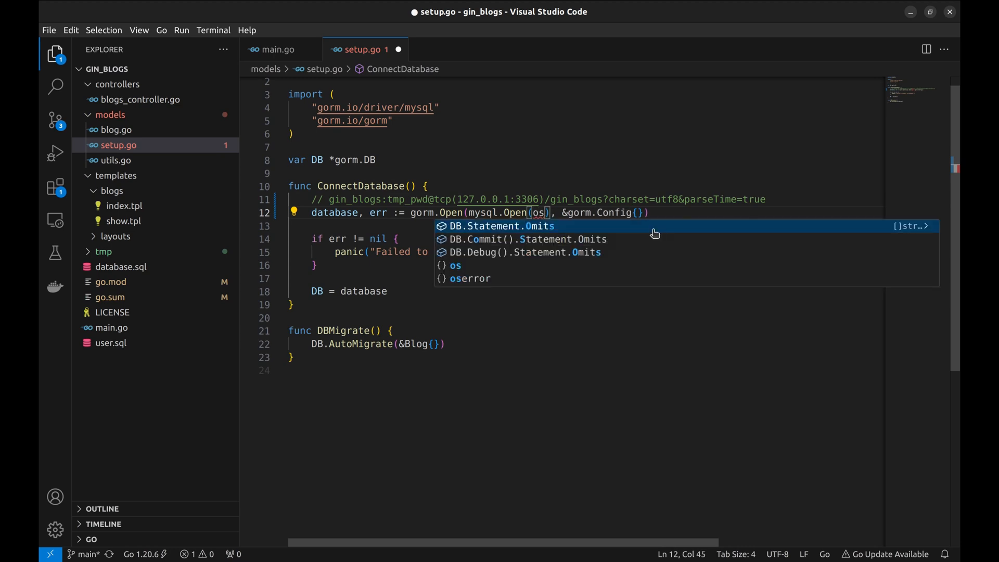
{"action": "type", "text": ".Getenv("}
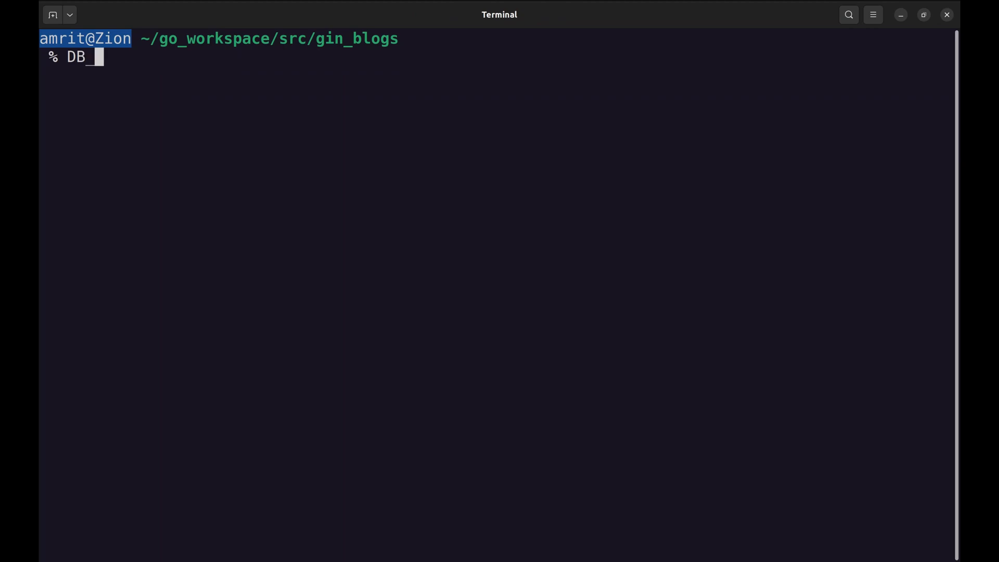
- Run `go run .` with DB_CONN_STR set to the gin_blogs MySQL connection string
{"action": "type", "text": "CONN_STR="}
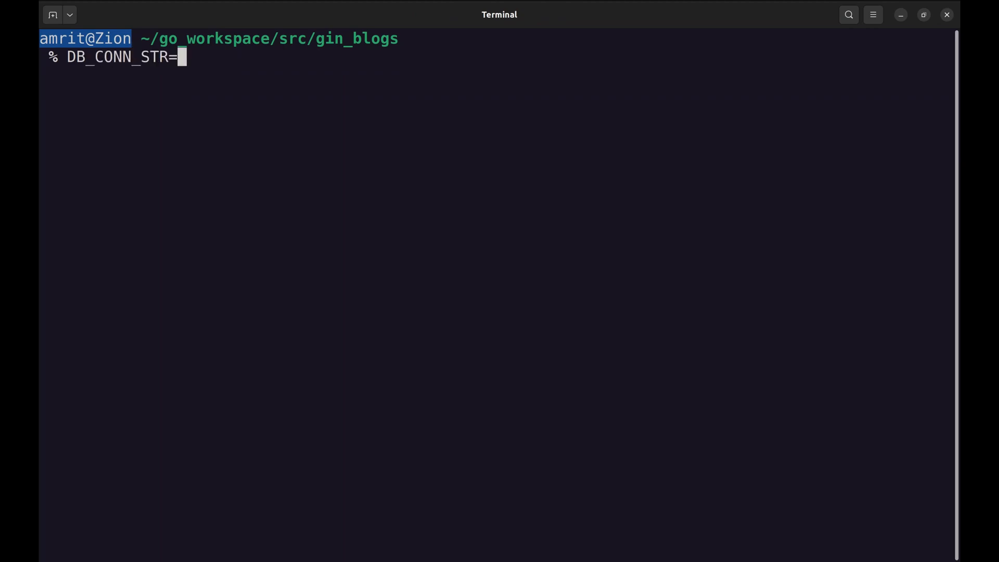
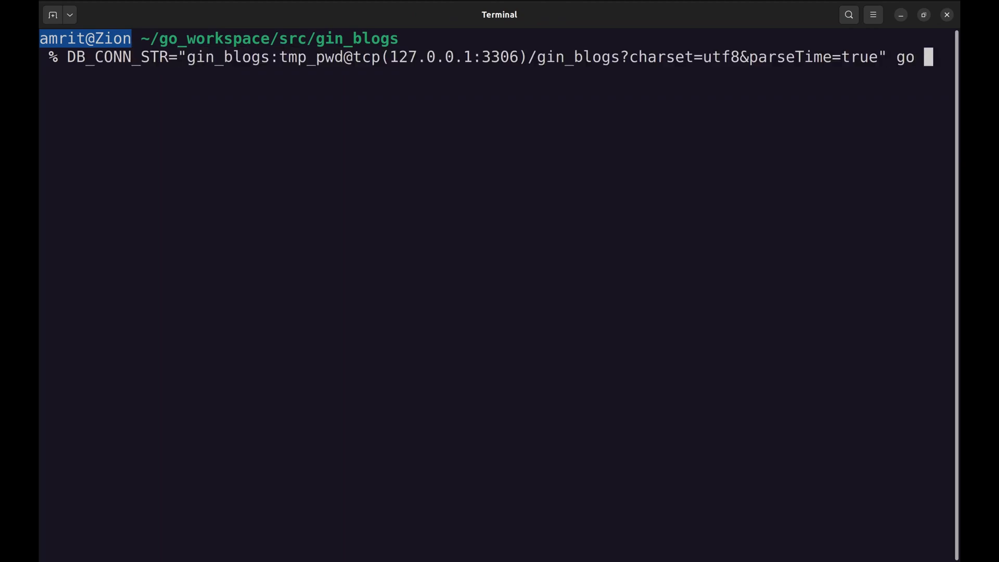
{"action": "type", "text": "run ."}
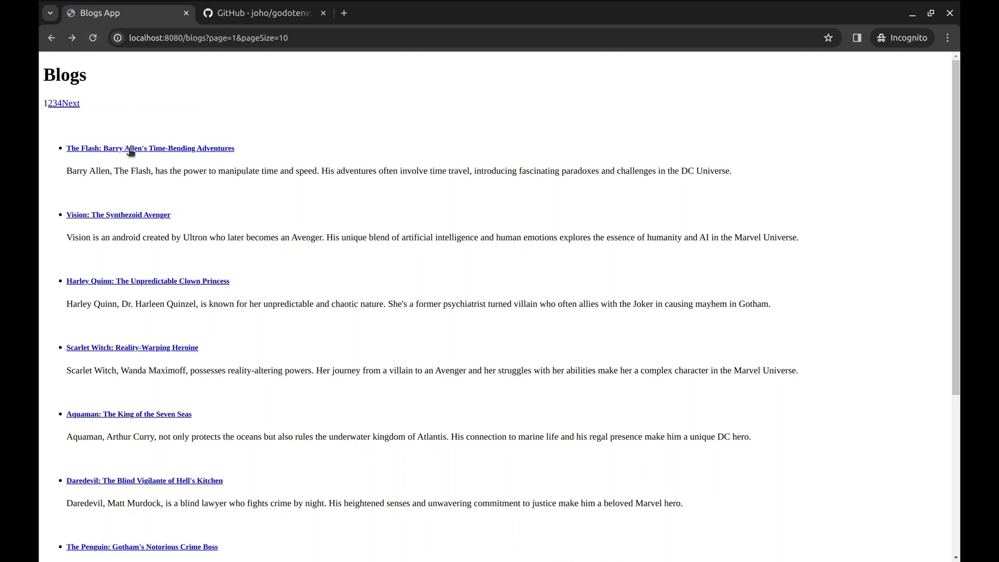
- Reload the Blogs page to confirm the first page of posts still displays
{"action": "left_click", "coordinate": [151, 148]}
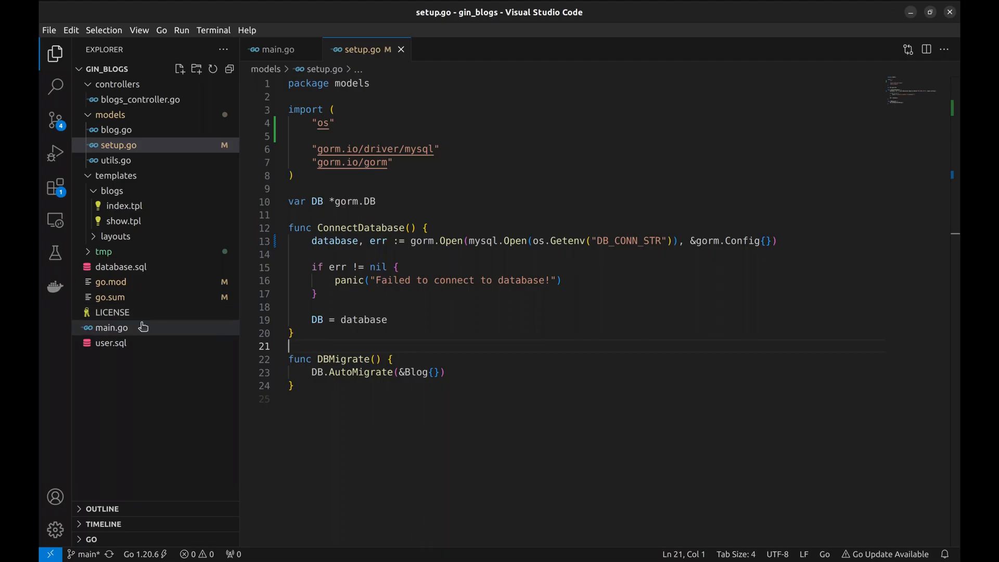
- Create a .env file defining DB_CONN_STR as the gin_blogs MySQL connection string
{"action": "left_click", "coordinate": [111, 327]}
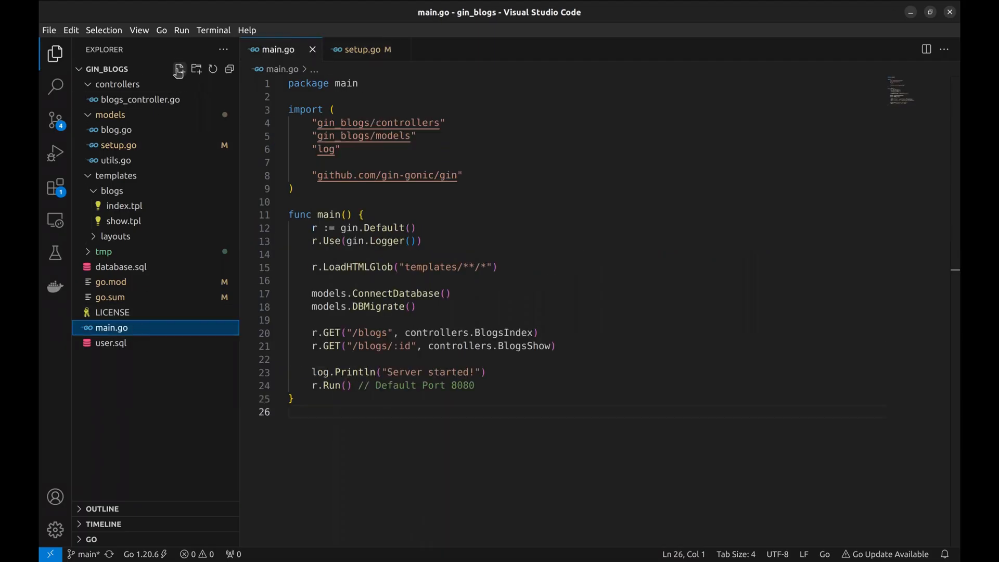
{"action": "type", "text": ".env"}
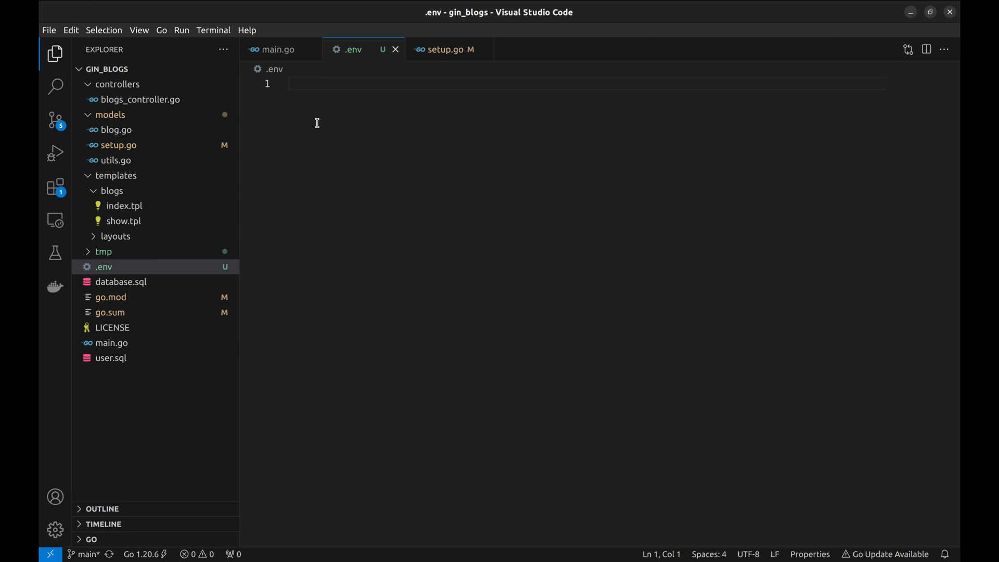
{"action": "type", "text": "DB_CONN"}
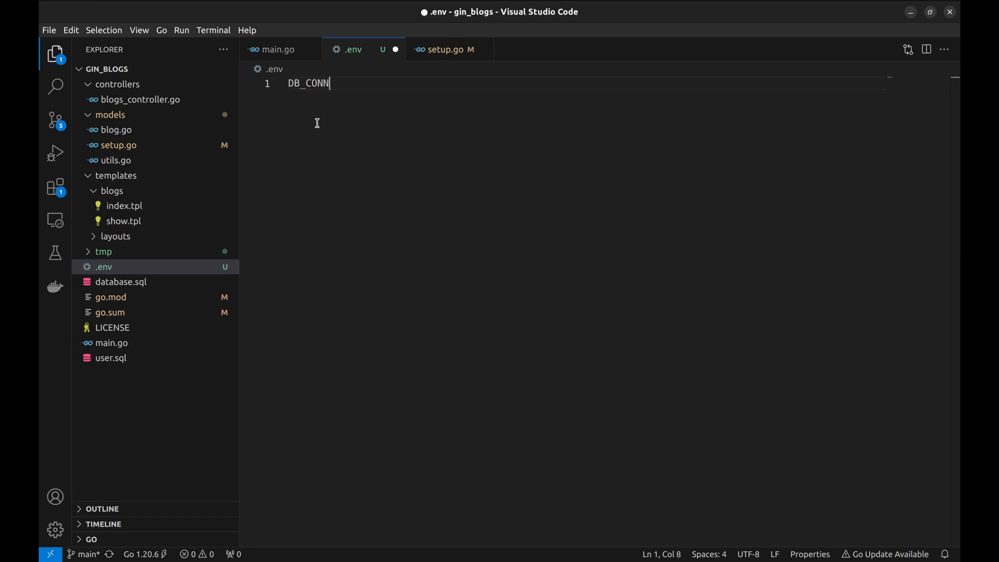
{"action": "type", "text": "_STR="}
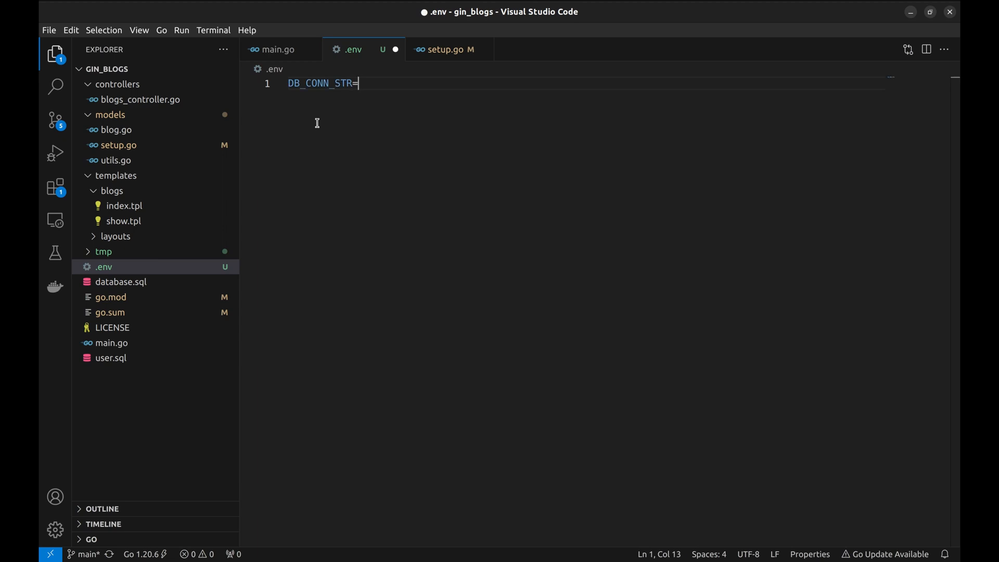
{"action": "type", "text": "\"\""}
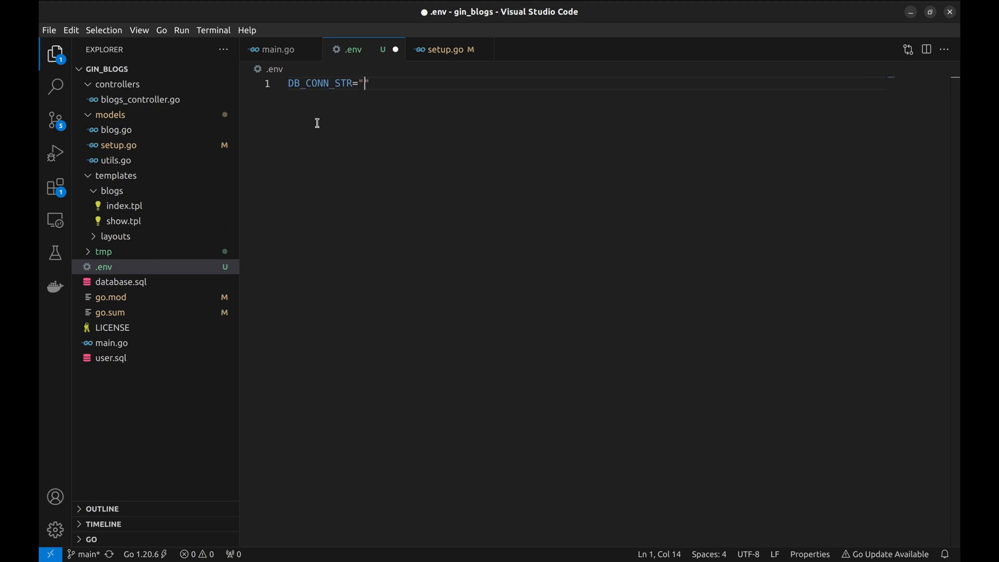
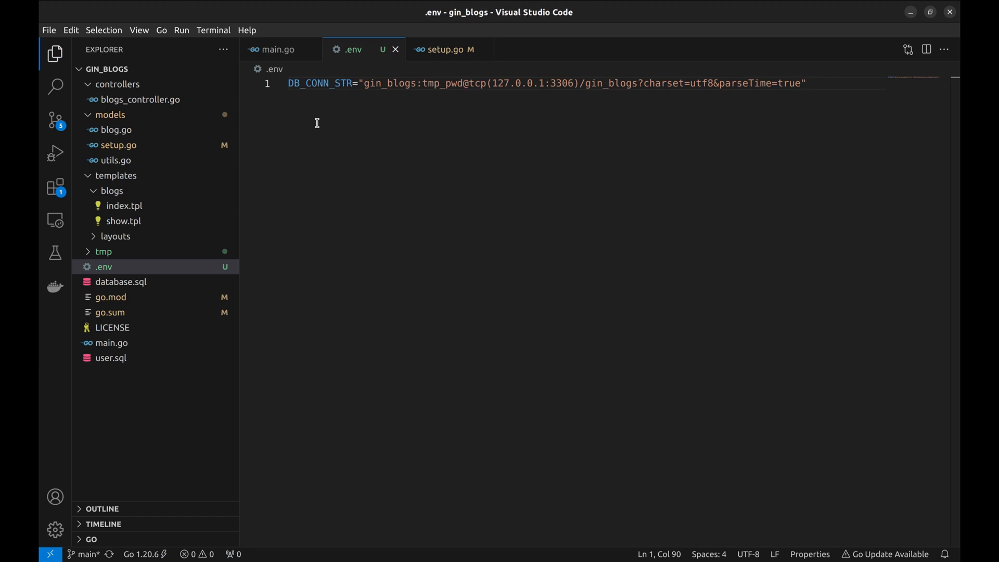
{"action": "mouse_move", "coordinate": [410, 175]}
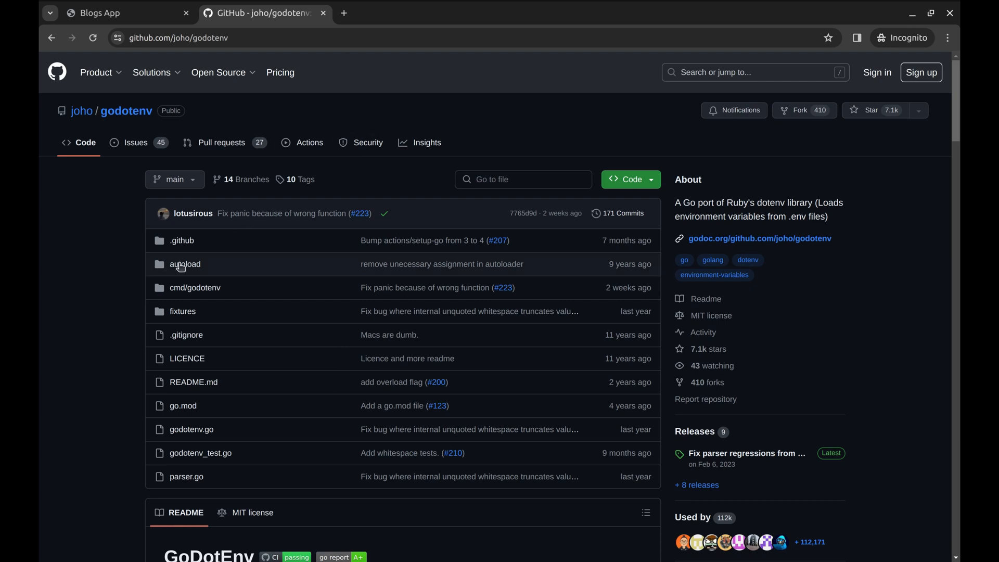
- Scroll the godotenv README down to its Installation section
{"action": "scroll", "scroll_direction": "down", "scroll_amount": 3}
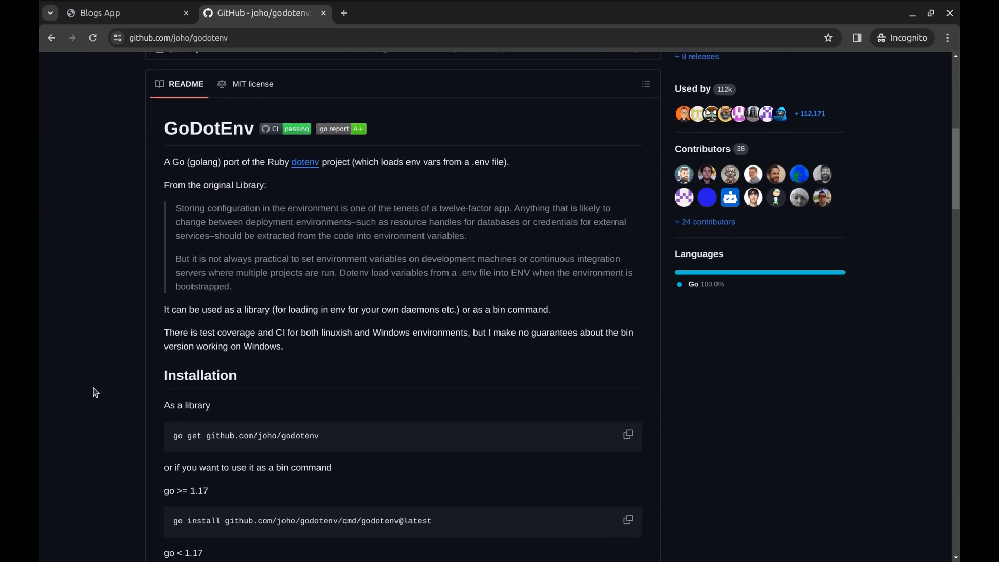
{"action": "scroll", "scroll_direction": "down", "scroll_amount": 3}
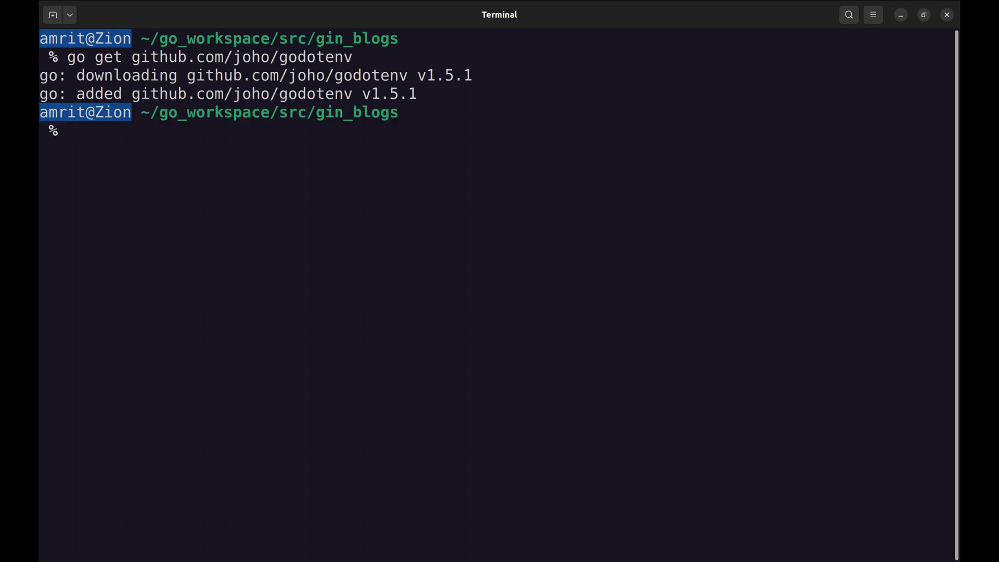
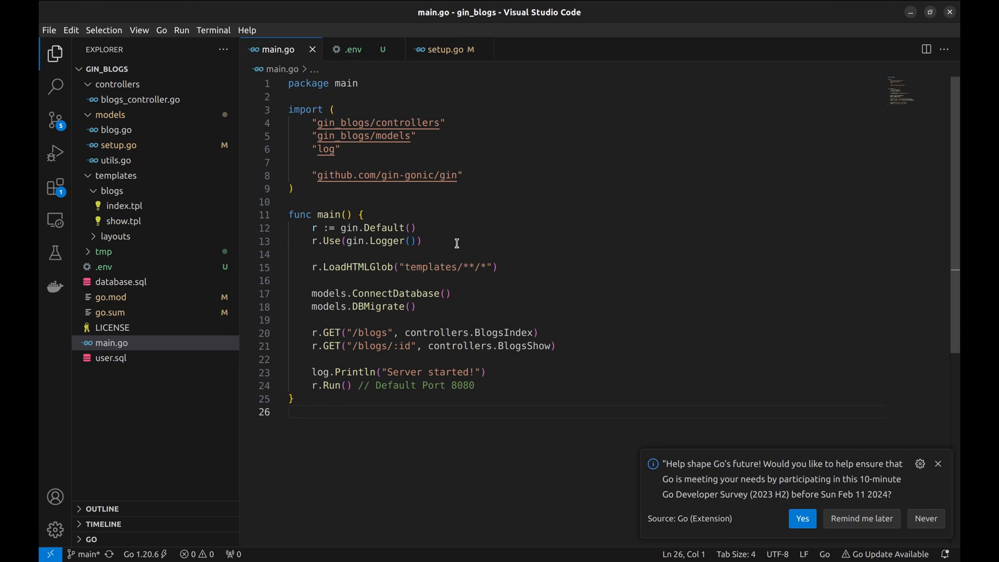
- Import godotenv, call godotenv.Load() at the start of main, and rerun the server
{"action": "type", "text": "godotenv.Load"}
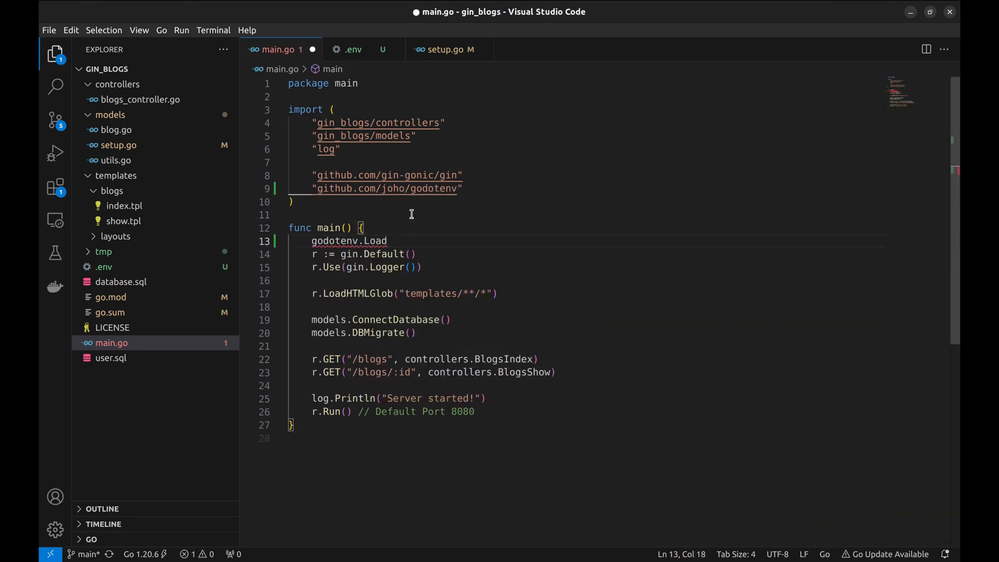
{"action": "type", "text": "()"}
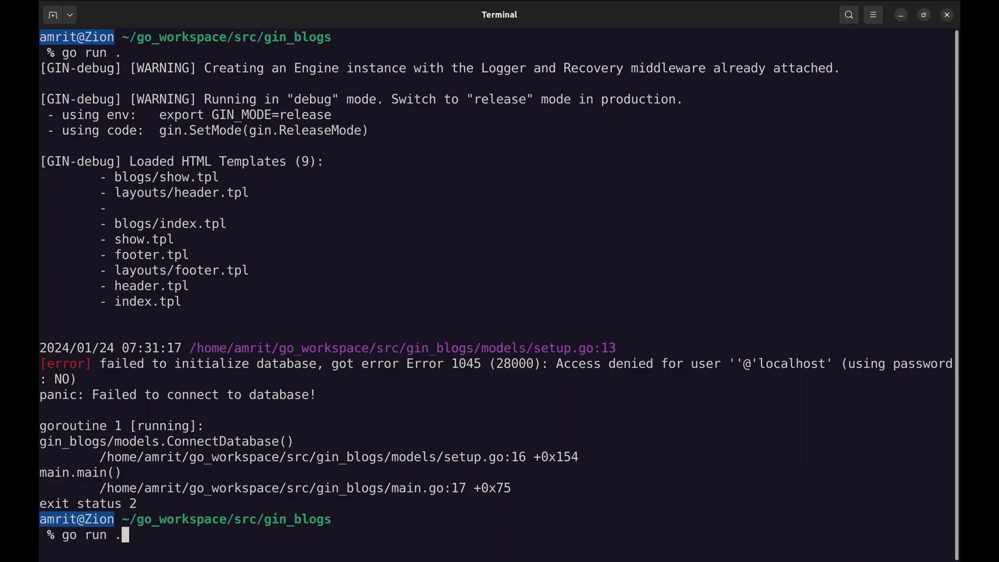
{"action": "key", "text": "Return"}
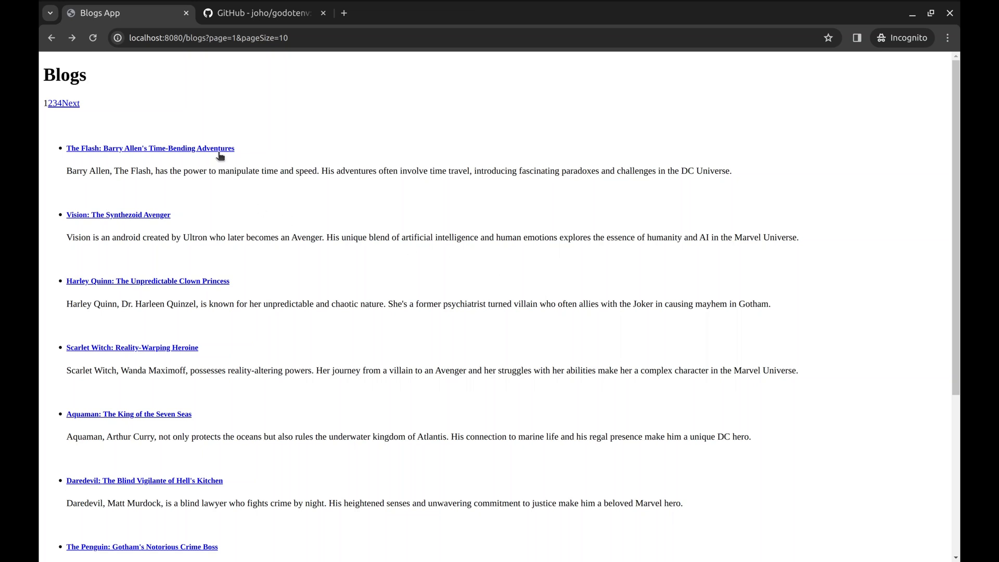
- Open The Flash post, then go back to the blogs list
{"action": "left_click", "coordinate": [150, 148]}
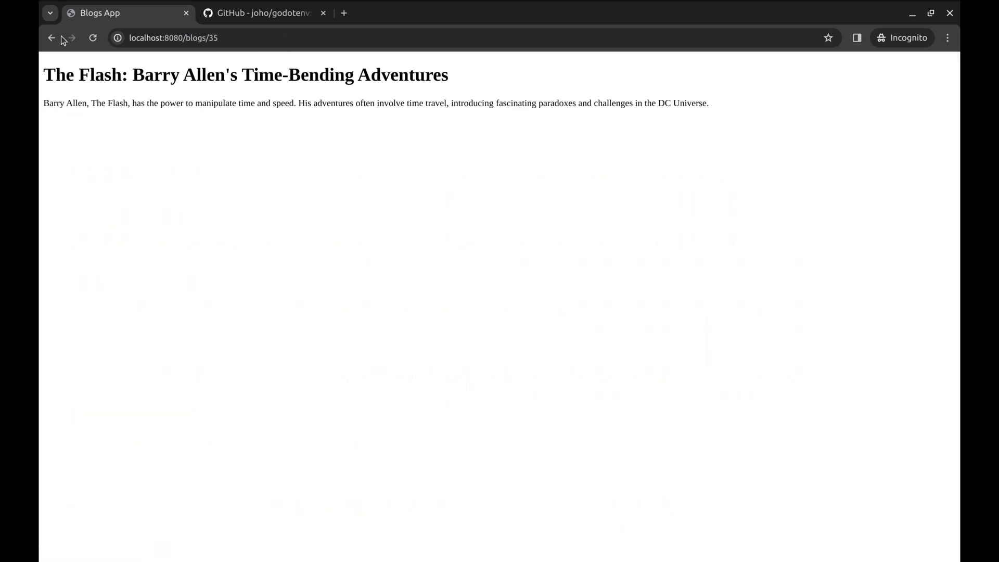
{"action": "left_click", "coordinate": [51, 37]}
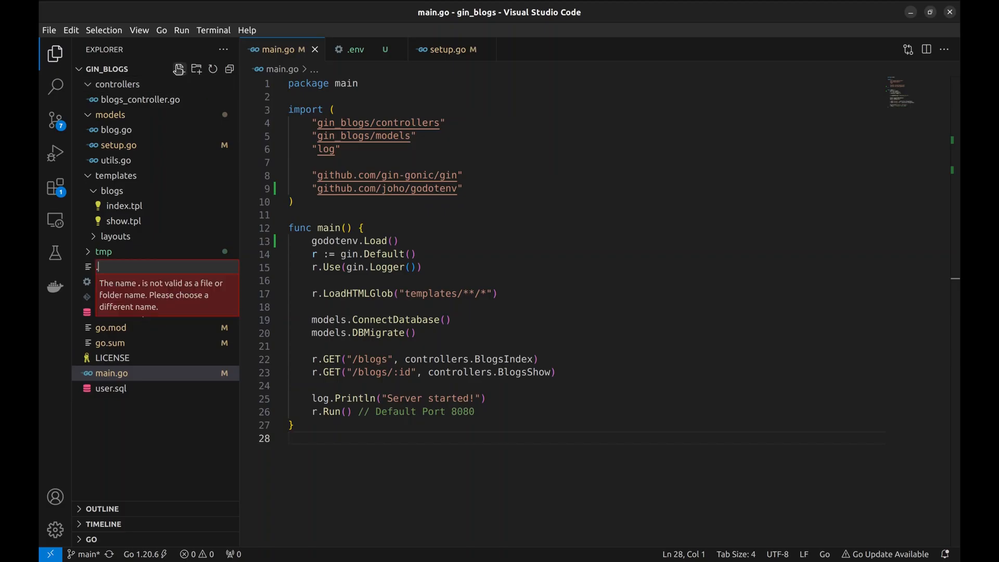
- Create the .env.staging and .env.production files in gin_blogs
{"action": "type", "text": "env.staging"}
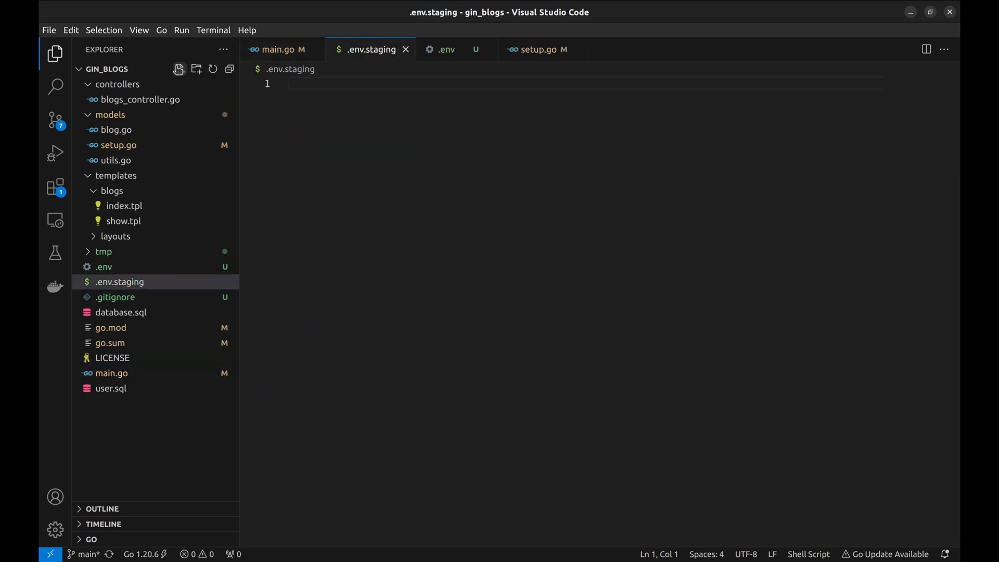
{"action": "left_click", "coordinate": [179, 69]}
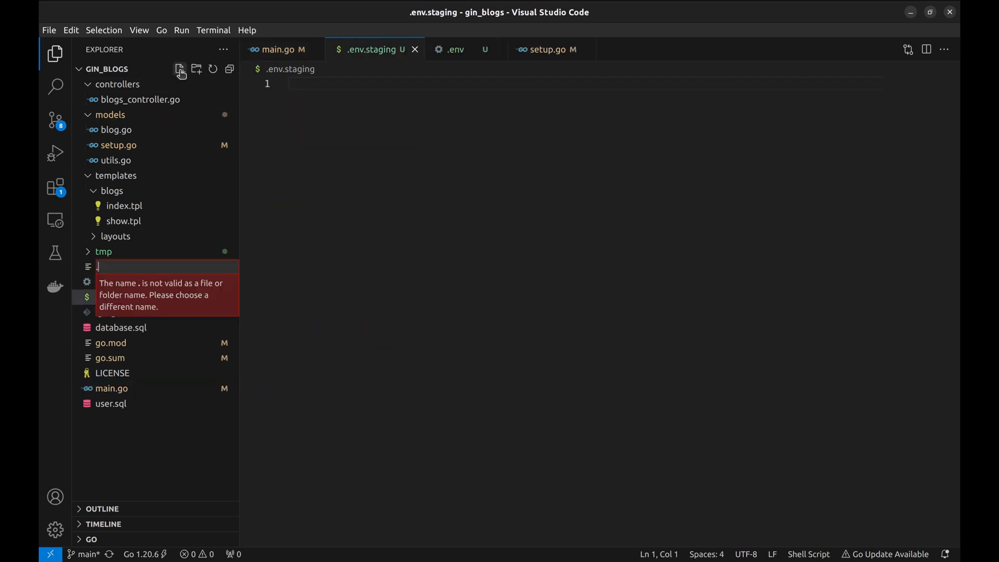
{"action": "type", "text": ".env.production"}
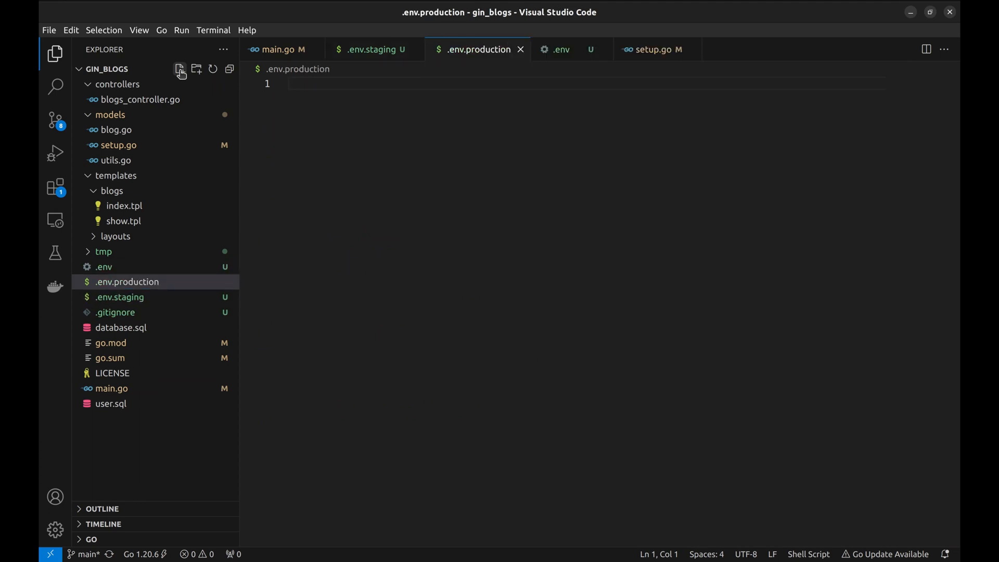
- Copy the DB_CONN_STR line from .env into .env.production and .env.staging
{"action": "left_click", "coordinate": [103, 267]}
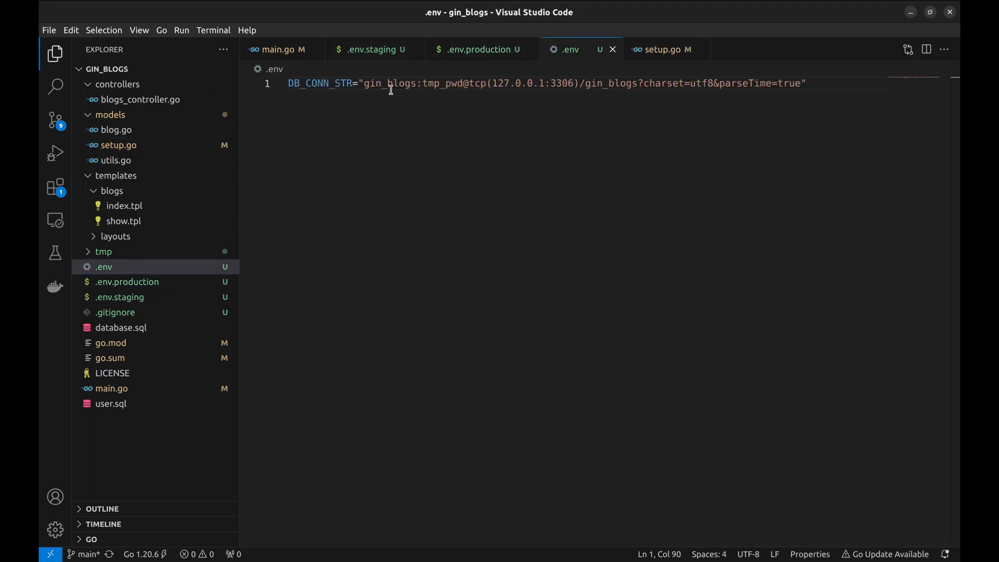
{"action": "left_click", "coordinate": [480, 50]}
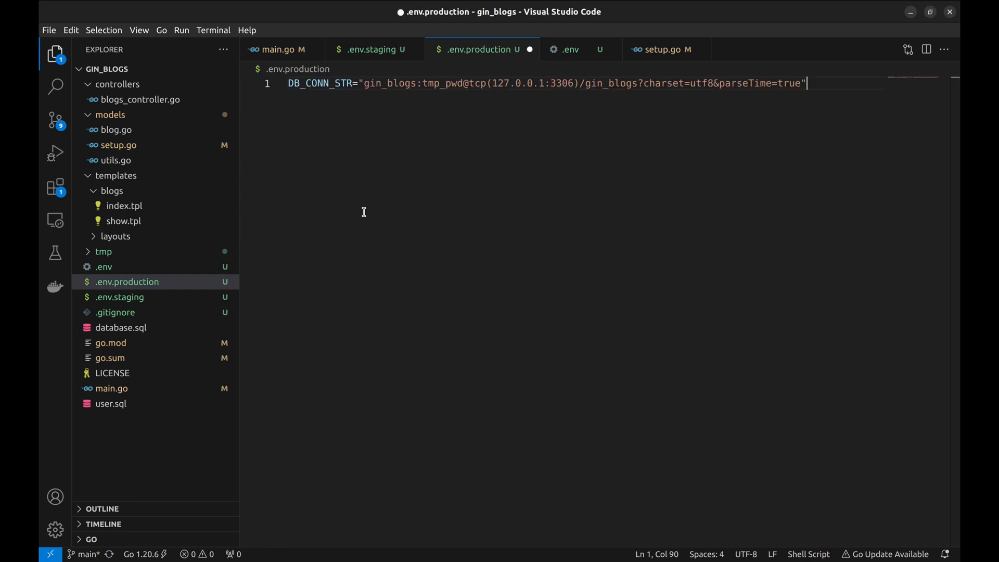
{"action": "left_click", "coordinate": [372, 49]}
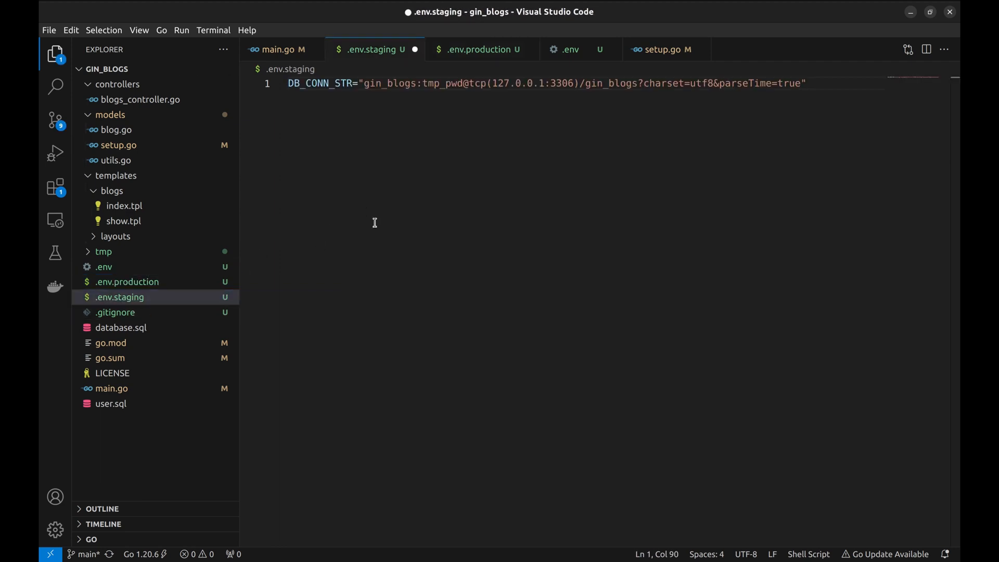
{"action": "left_click", "coordinate": [103, 267]}
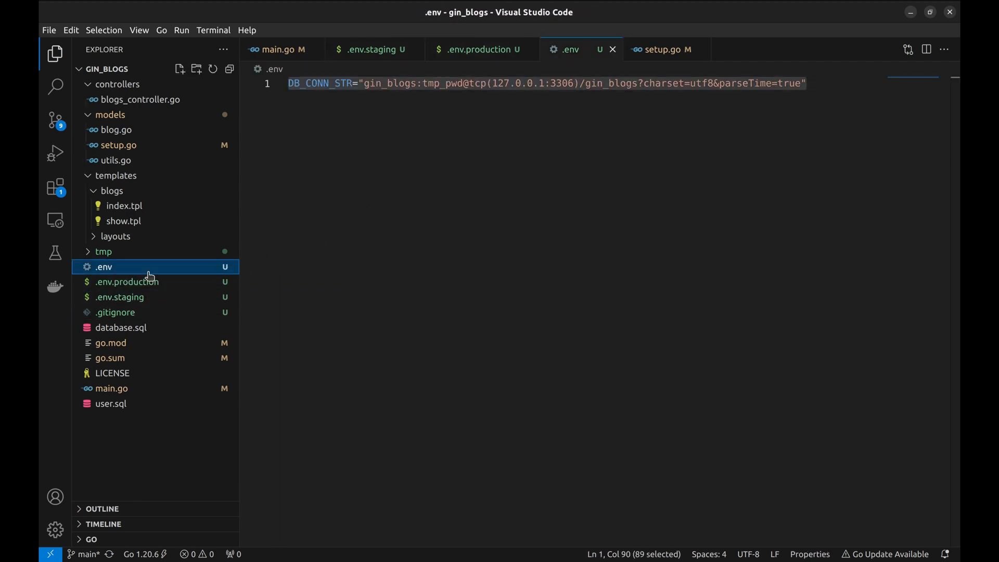
{"action": "mouse_move", "coordinate": [134, 274]}
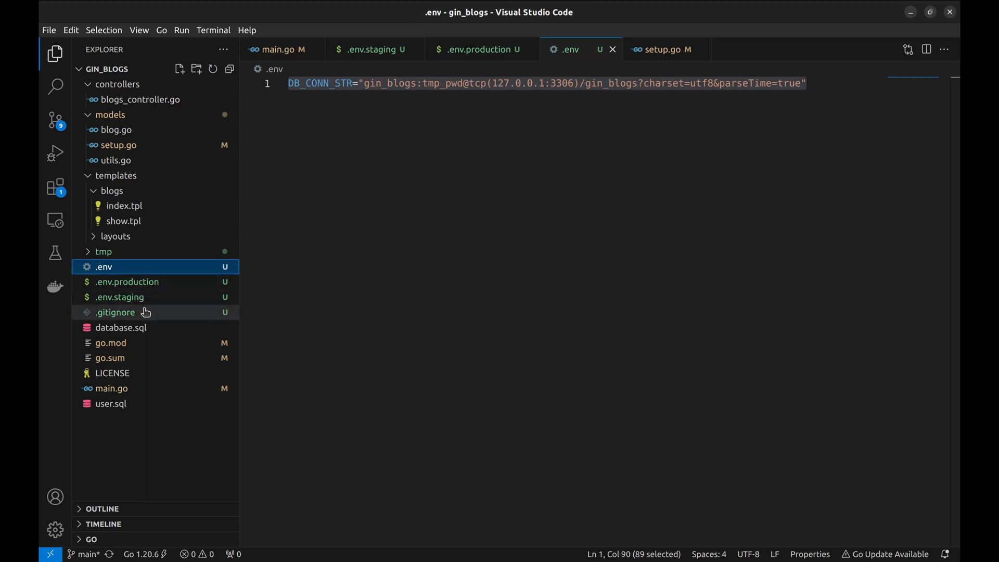
- Append a '# .env file' comment and a '.env' ignore line to gin_blogs .gitignore
{"action": "left_click", "coordinate": [116, 312]}
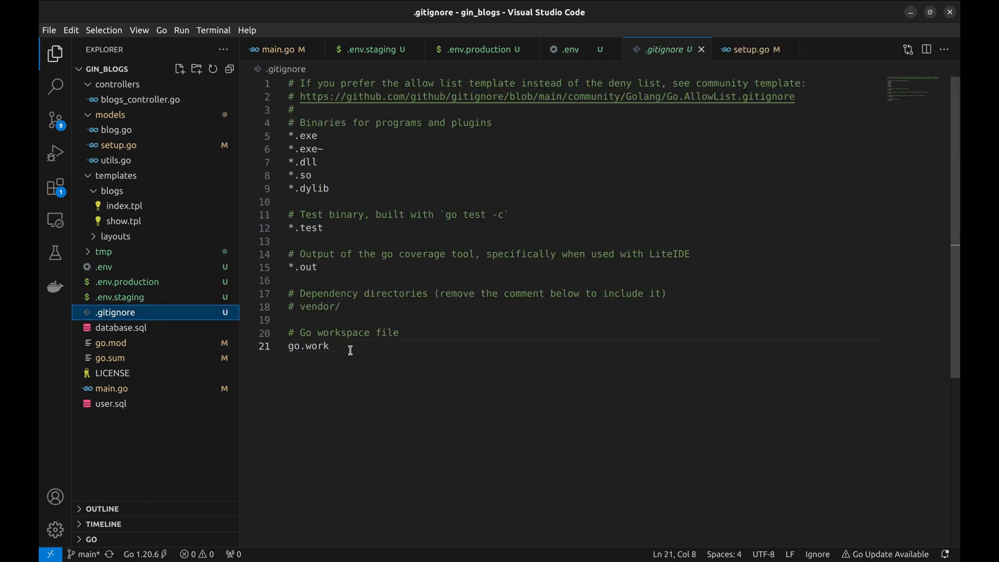
{"action": "key", "text": "Enter"}
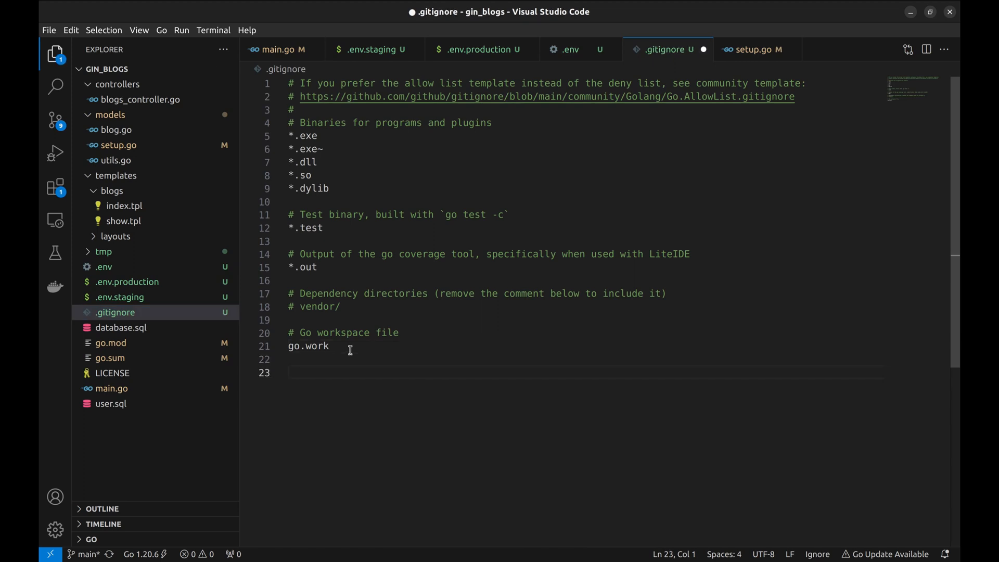
{"action": "type", "text": "#"}
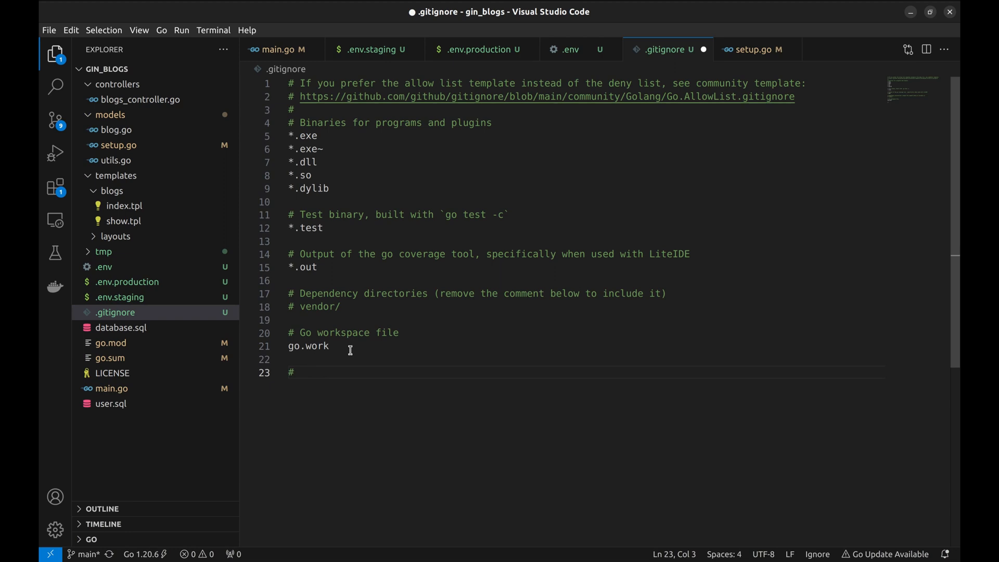
{"action": "type", "text": ".env fil"}
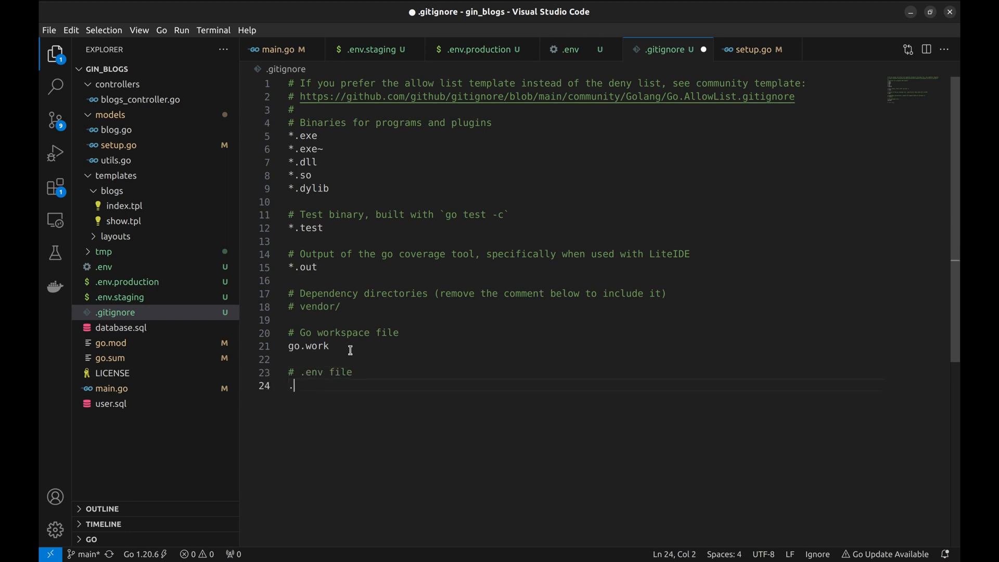
{"action": "type", "text": "env"}
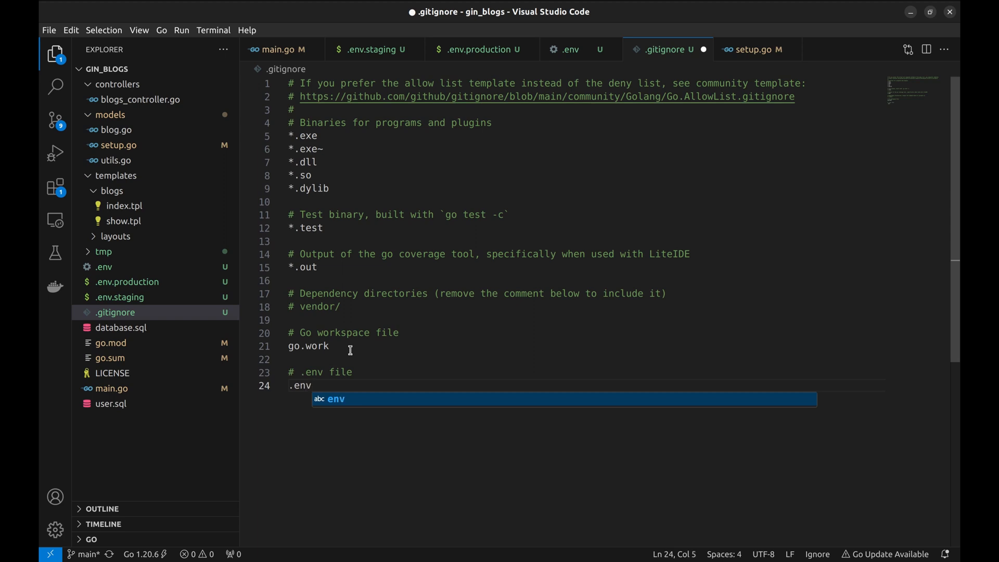